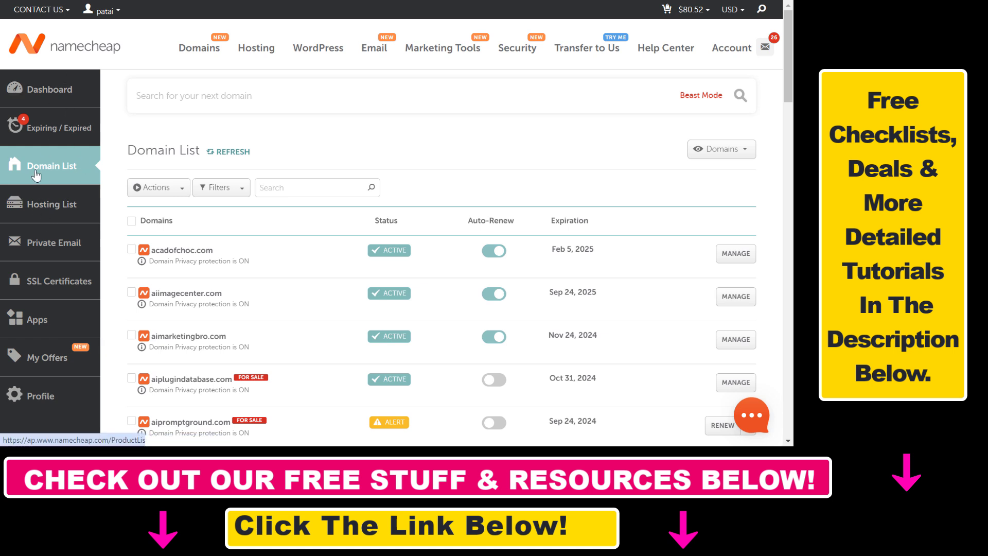
{"action": "mouse_move", "coordinate": [582, 246]}
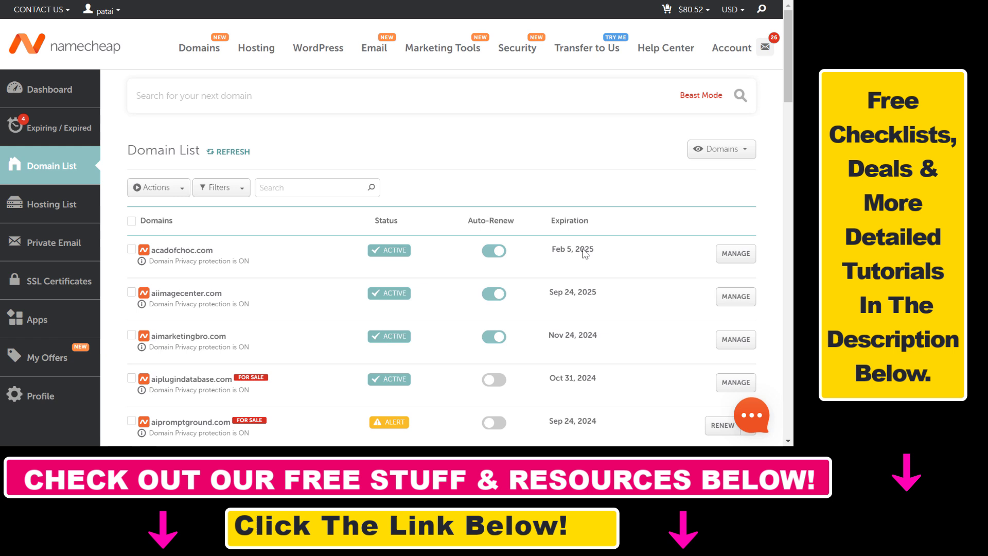
{"action": "mouse_move", "coordinate": [582, 251]}
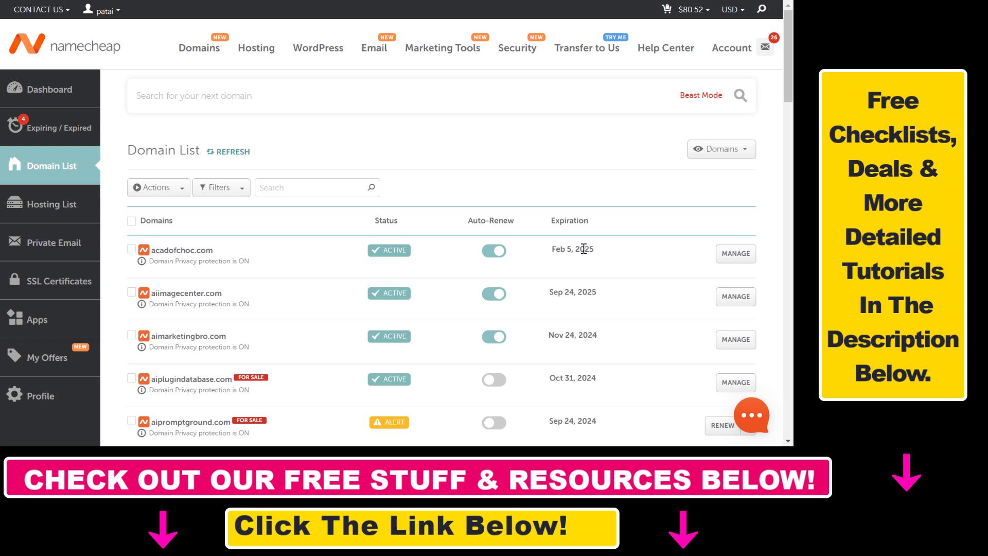
{"action": "mouse_move", "coordinate": [687, 385]}
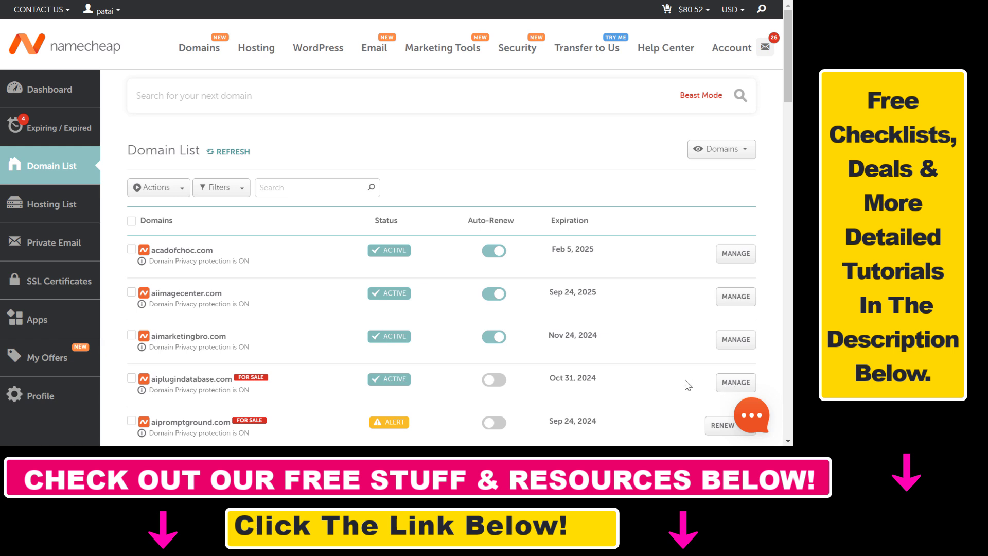
{"action": "mouse_move", "coordinate": [717, 381]}
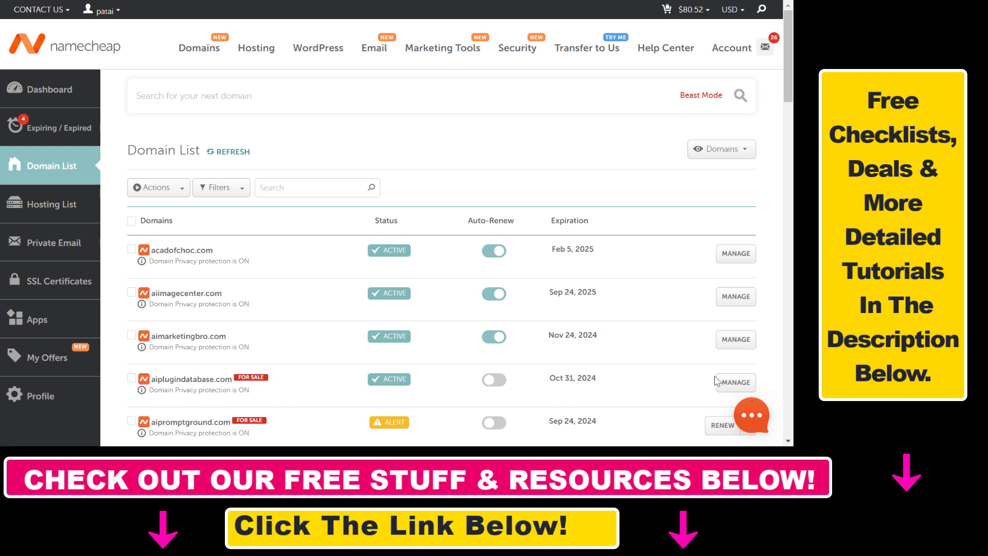
{"action": "mouse_move", "coordinate": [736, 382]}
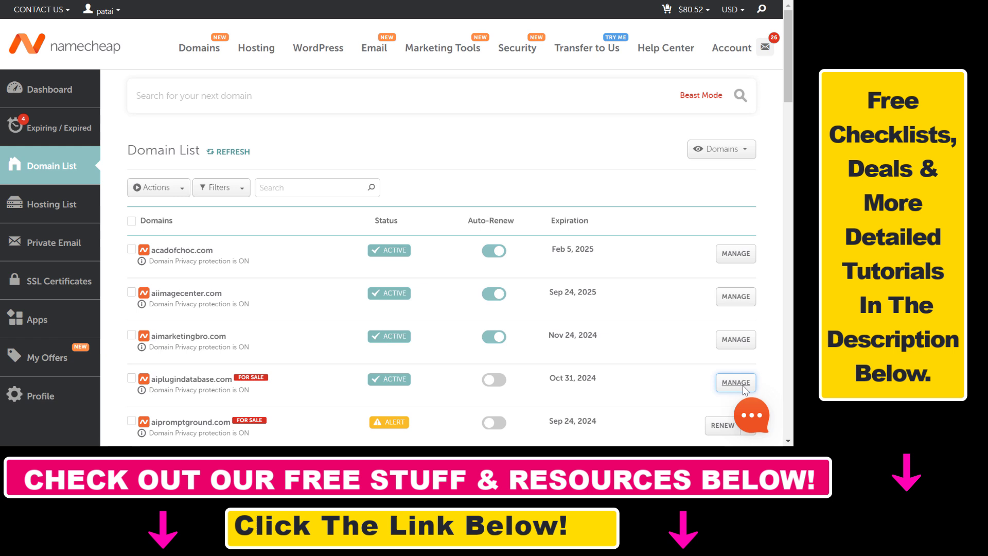
- Open aiplugindatabase.com's management page and view its nameserver options, keeping Namecheap BasicDNS
{"action": "left_click", "coordinate": [736, 383]}
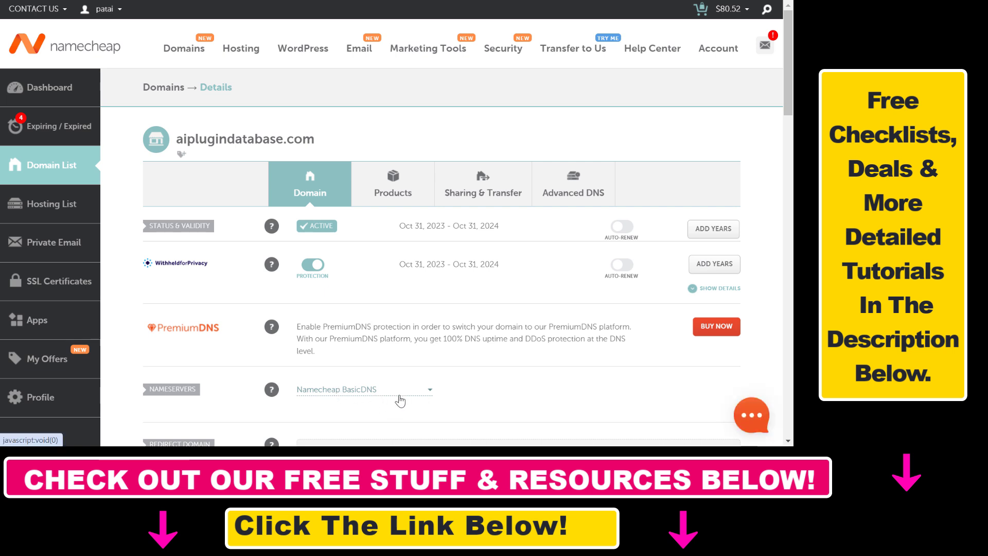
{"action": "scroll", "scroll_direction": "down", "scroll_amount": 3}
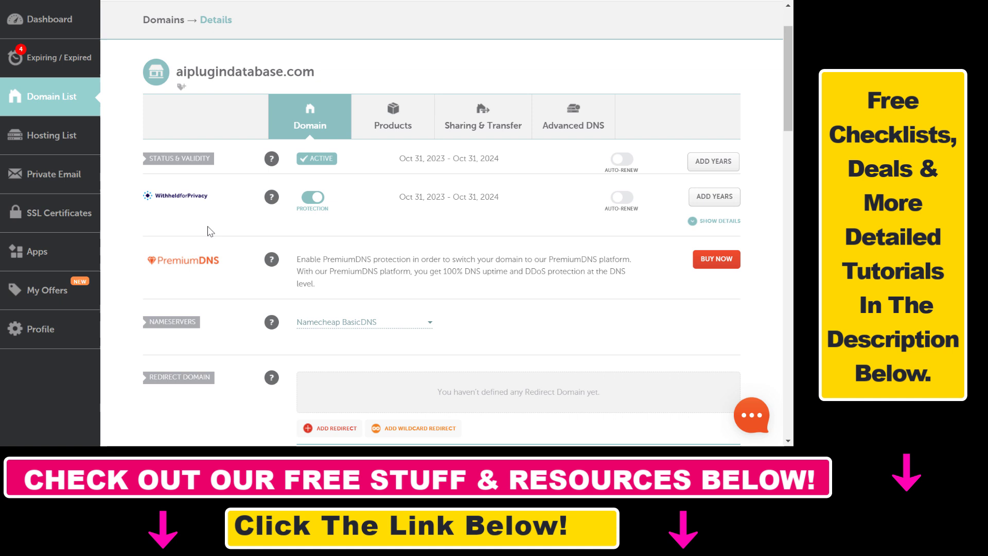
{"action": "left_click", "coordinate": [364, 321]}
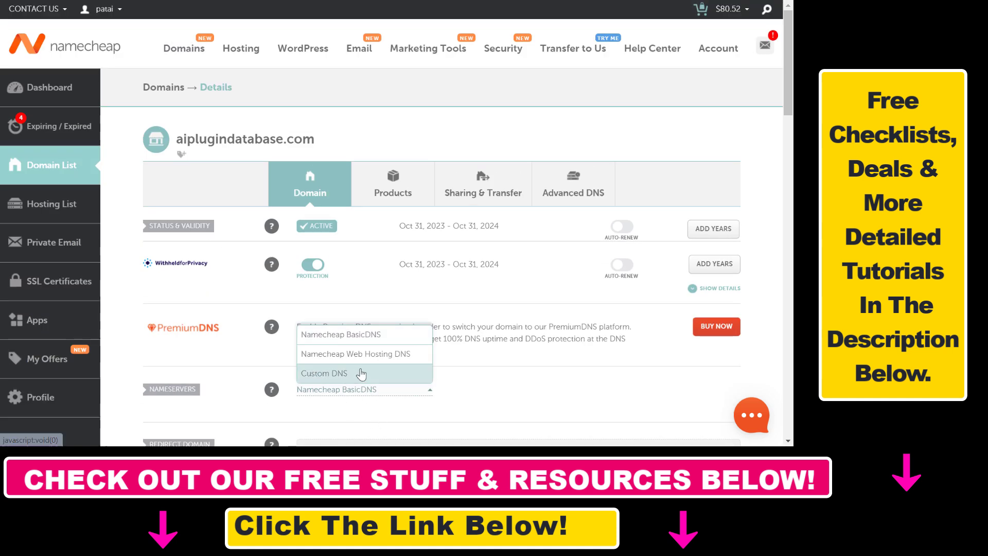
{"action": "mouse_move", "coordinate": [362, 382]}
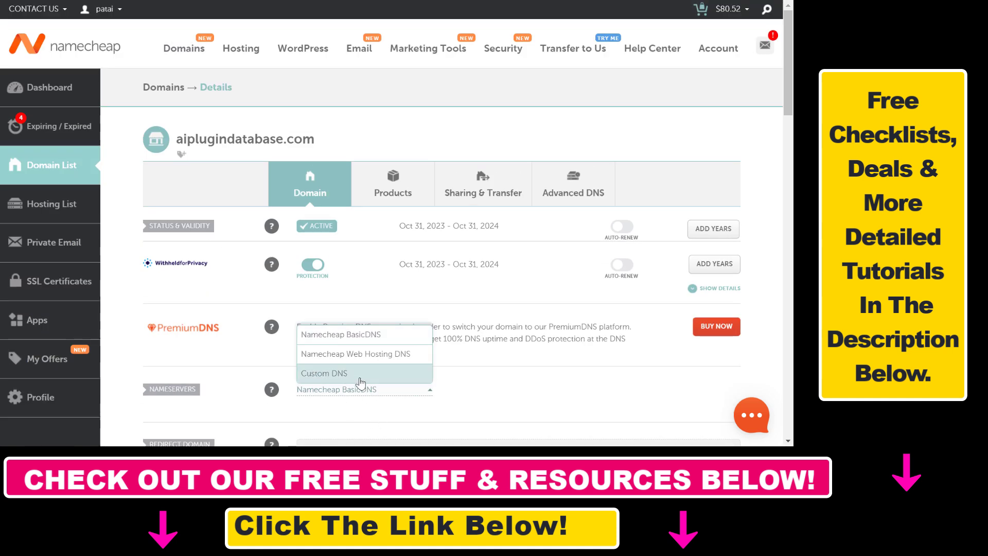
{"action": "mouse_move", "coordinate": [359, 385]}
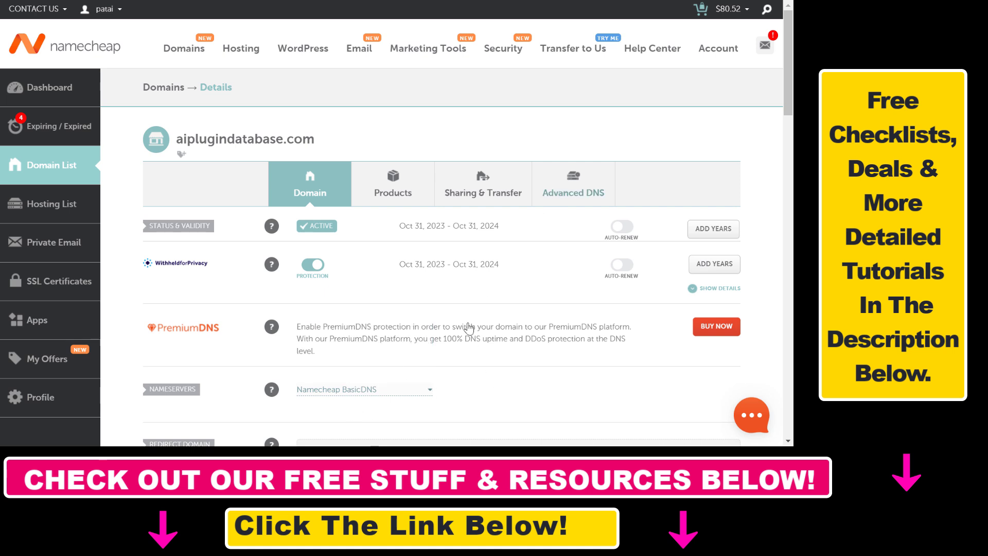
{"action": "mouse_move", "coordinate": [572, 197]}
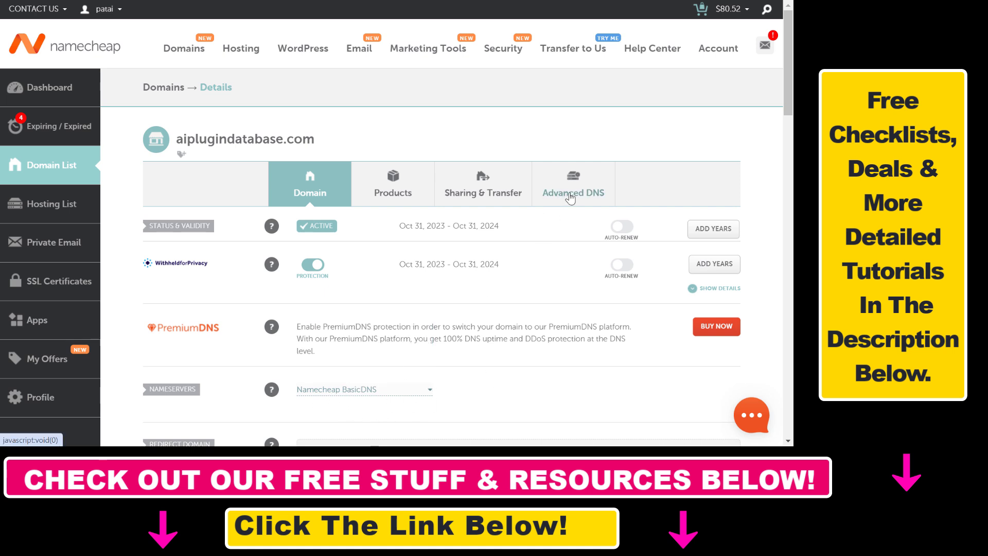
- Switch to aiplugindatabase.com's Advanced DNS tab and scroll down to Mail Settings
{"action": "left_click", "coordinate": [573, 183]}
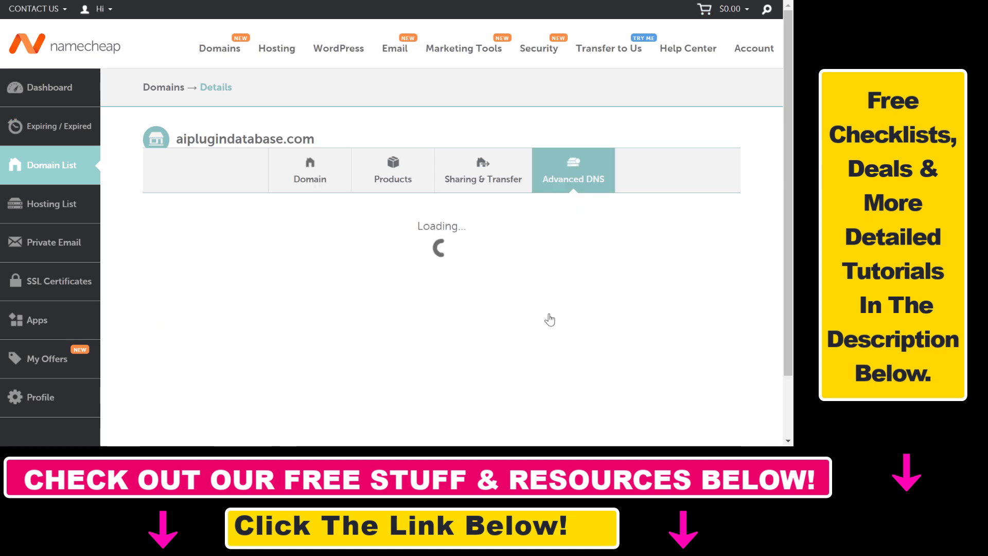
{"action": "right_click", "coordinate": [473, 146]}
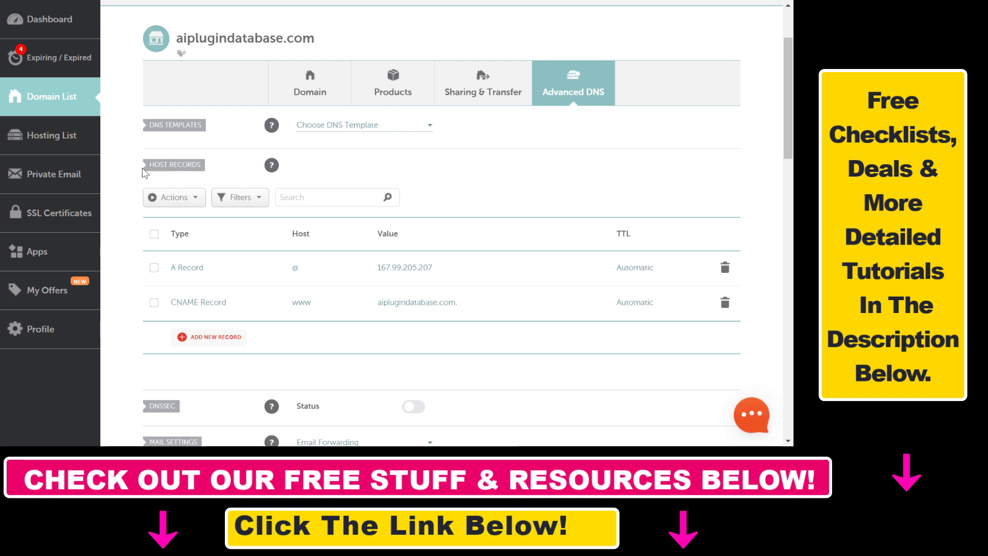
{"action": "scroll", "scroll_direction": "down", "scroll_amount": 3}
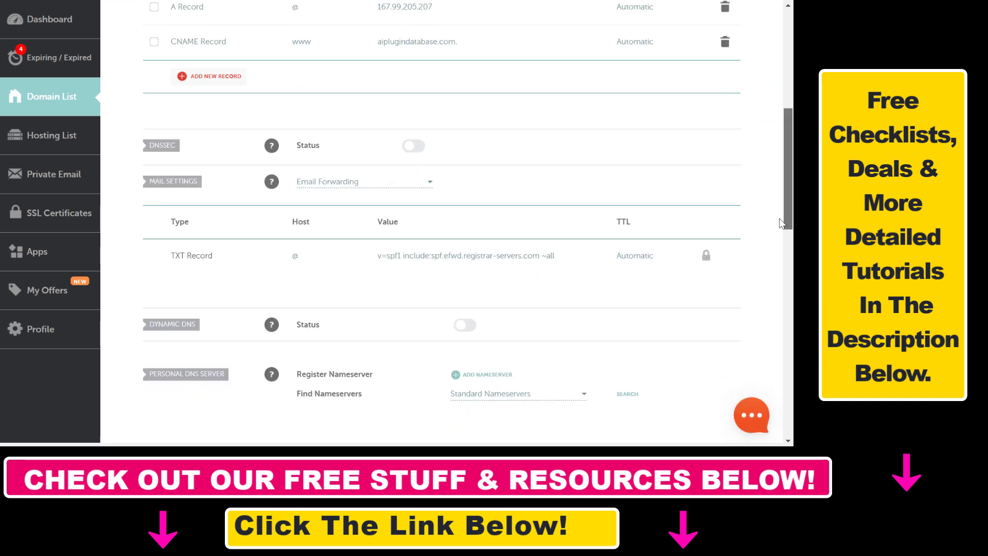
{"action": "scroll", "scroll_direction": "down", "scroll_amount": 3}
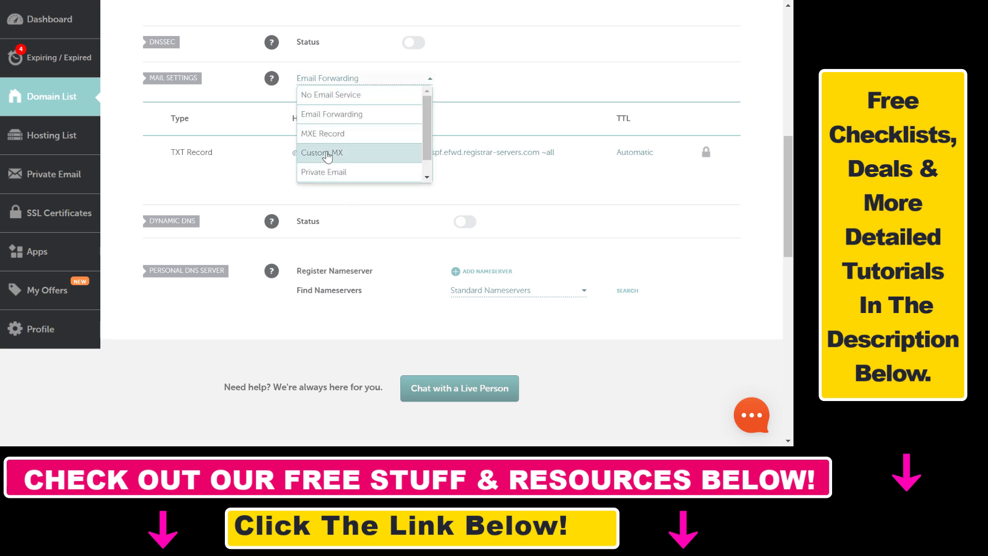
- Set Mail Settings to Custom MX with host @, mail server dfdfd, priority 1
{"action": "left_click", "coordinate": [323, 152]}
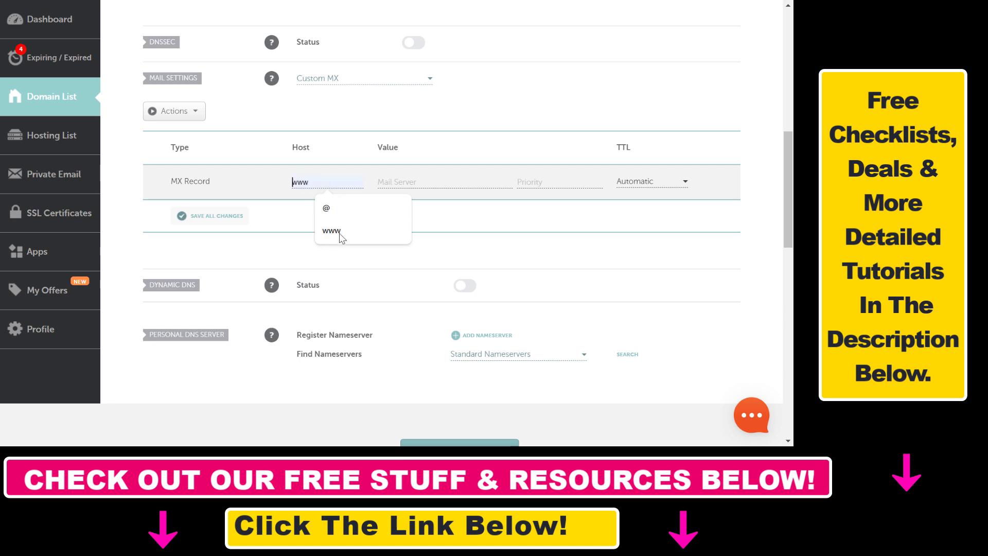
{"action": "left_click", "coordinate": [325, 208]}
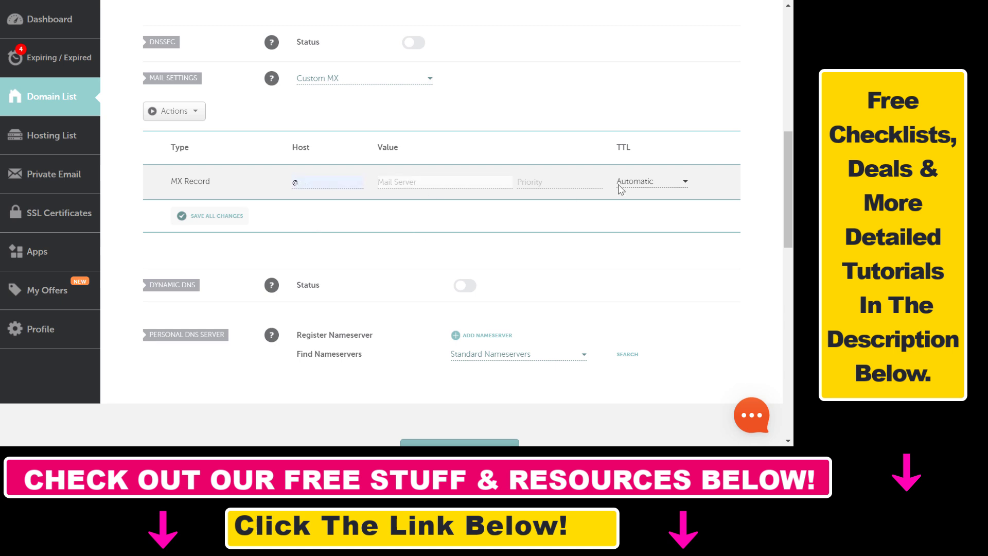
{"action": "mouse_move", "coordinate": [208, 216]}
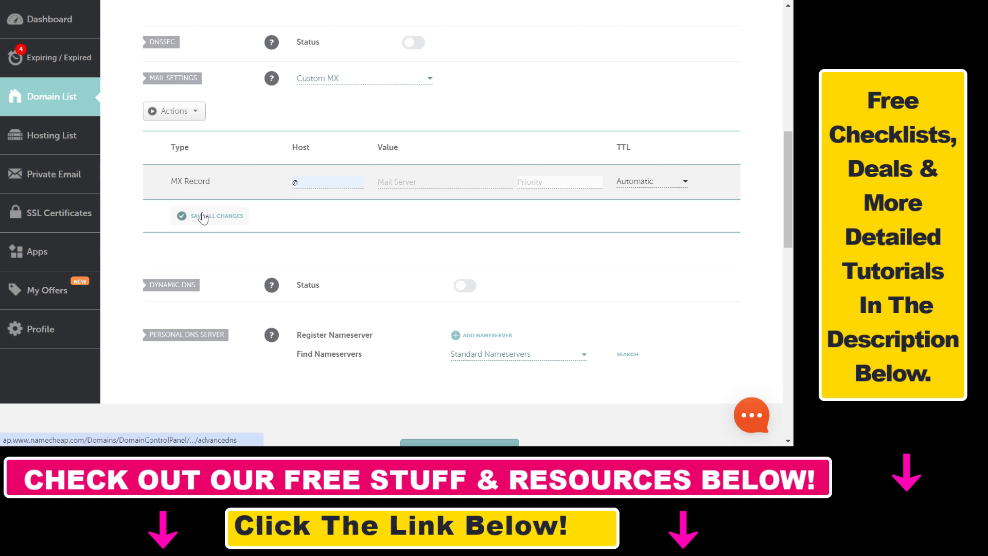
{"action": "mouse_move", "coordinate": [252, 282]}
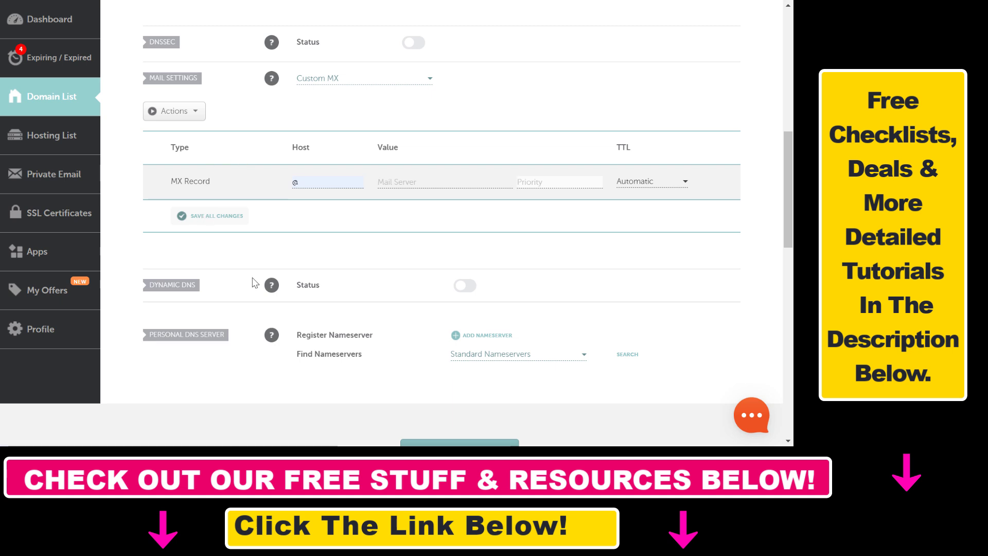
{"action": "mouse_move", "coordinate": [435, 171]}
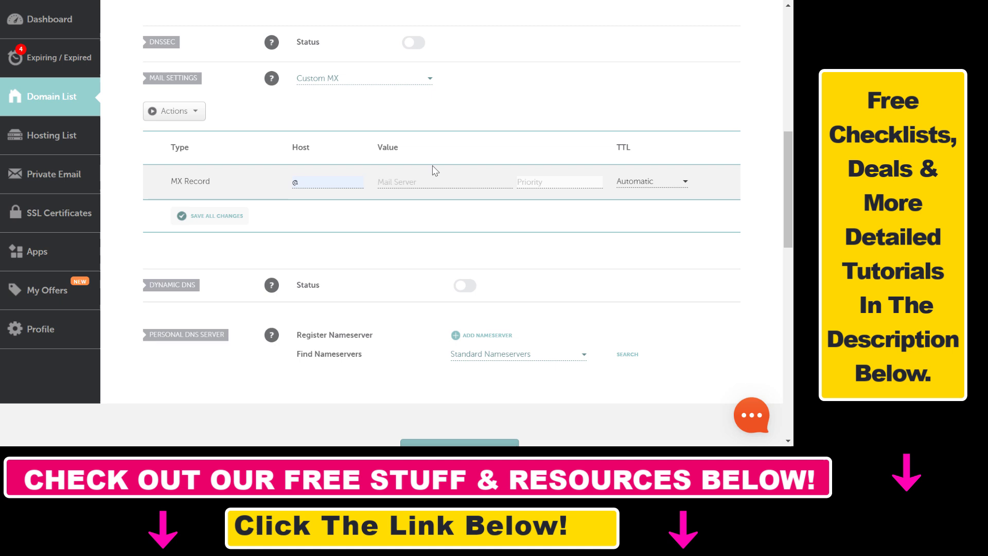
{"action": "left_click", "coordinate": [558, 182]}
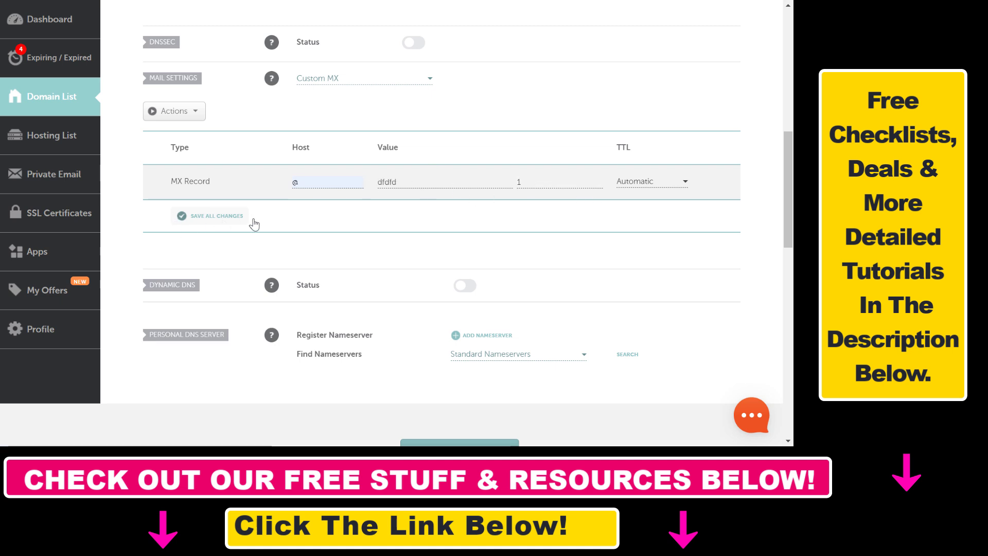
{"action": "mouse_move", "coordinate": [247, 226]}
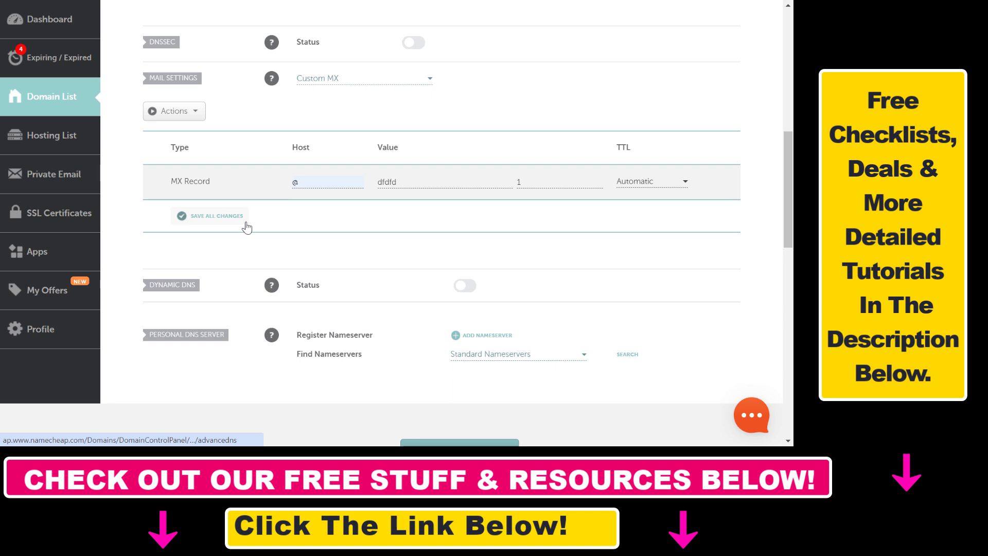
{"action": "mouse_move", "coordinate": [246, 225]}
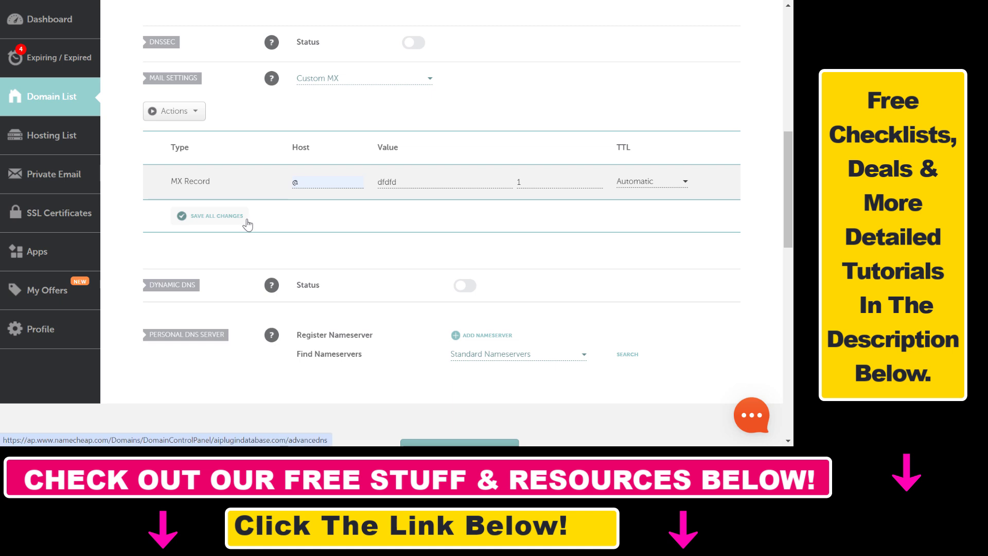